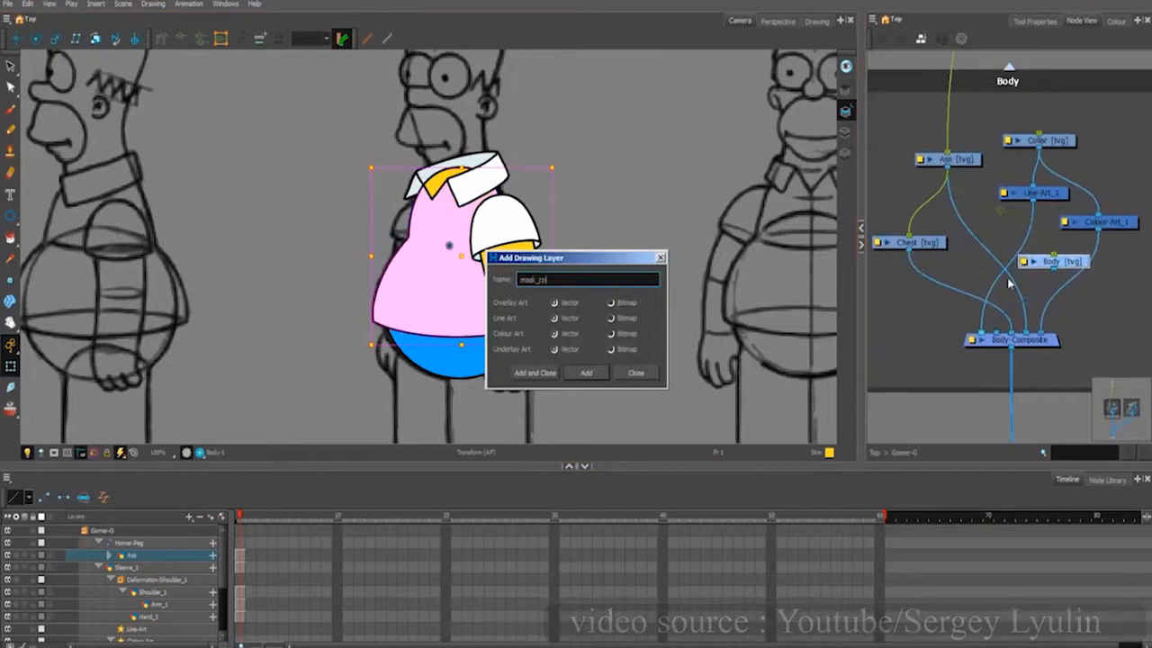
Step: Add the mask_collar drawing layer to Homer's Body node network and close the dialog
left_click(585, 373)
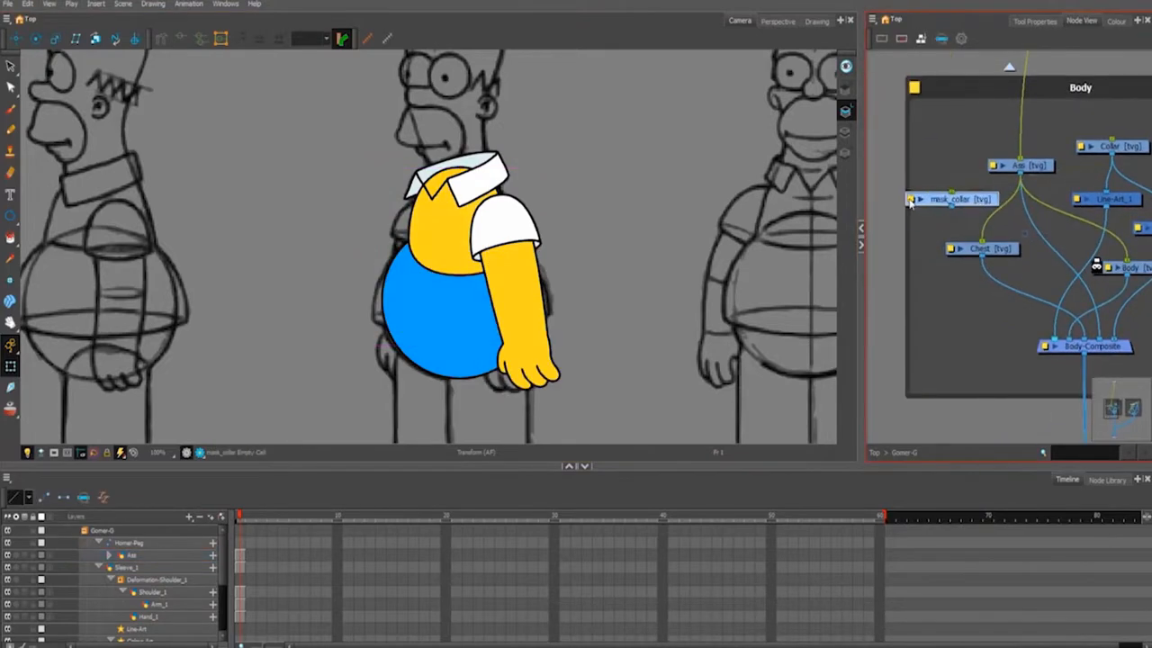